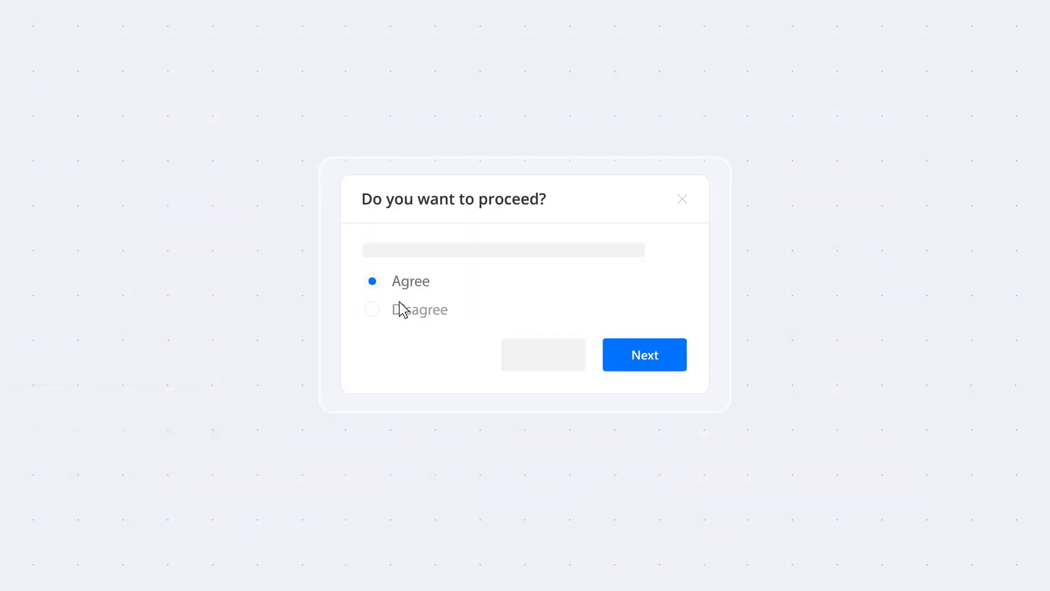
Proceed with Next, submit the feedback, dismiss the success message, then search 'Information' in the Find box.
{"action": "left_click", "coordinate": [644, 355]}
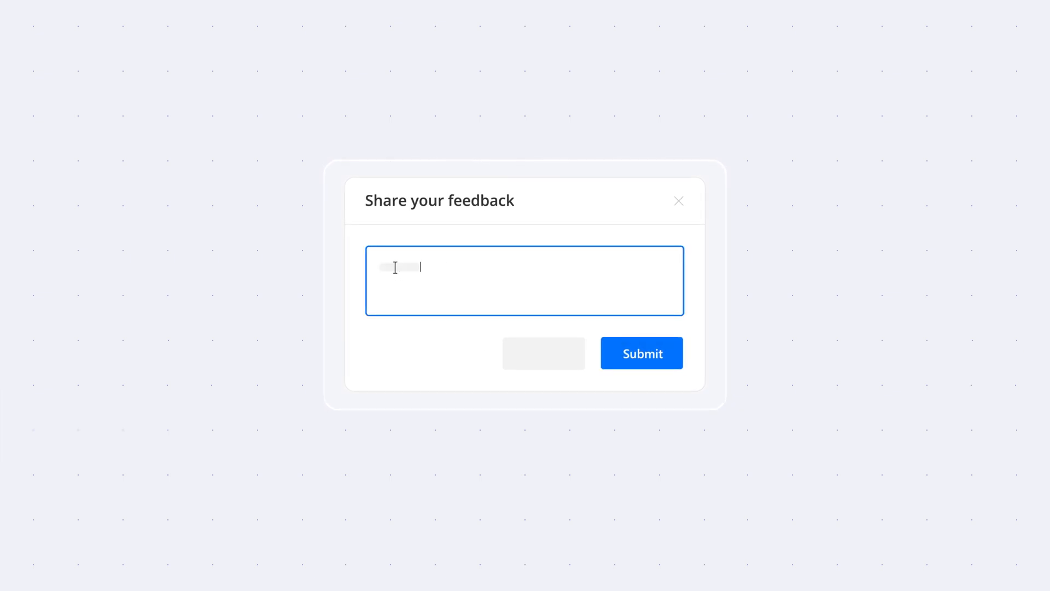
{"action": "left_click", "coordinate": [641, 353]}
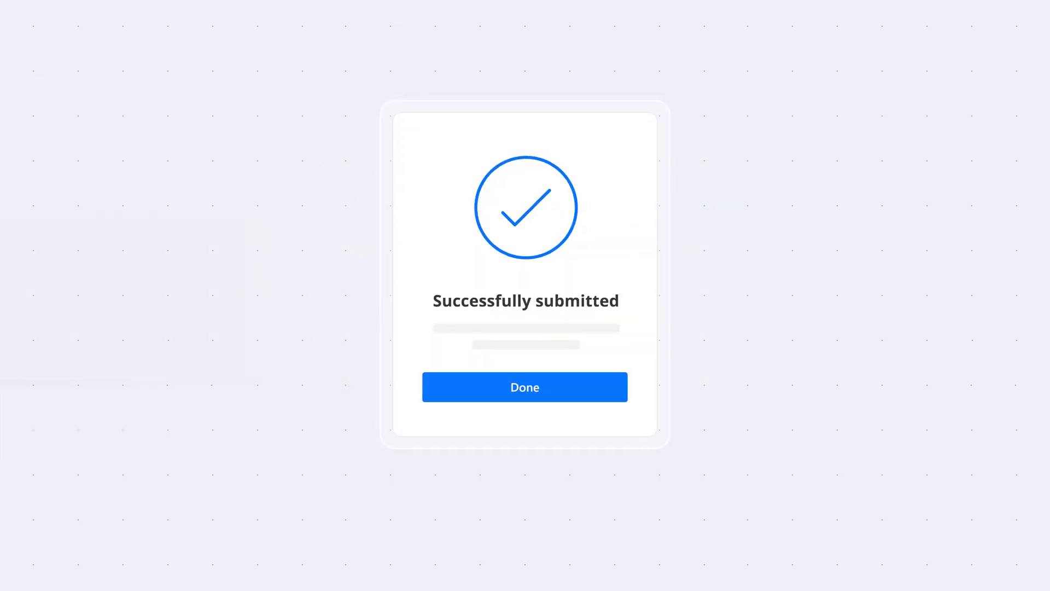
{"action": "left_click", "coordinate": [524, 387]}
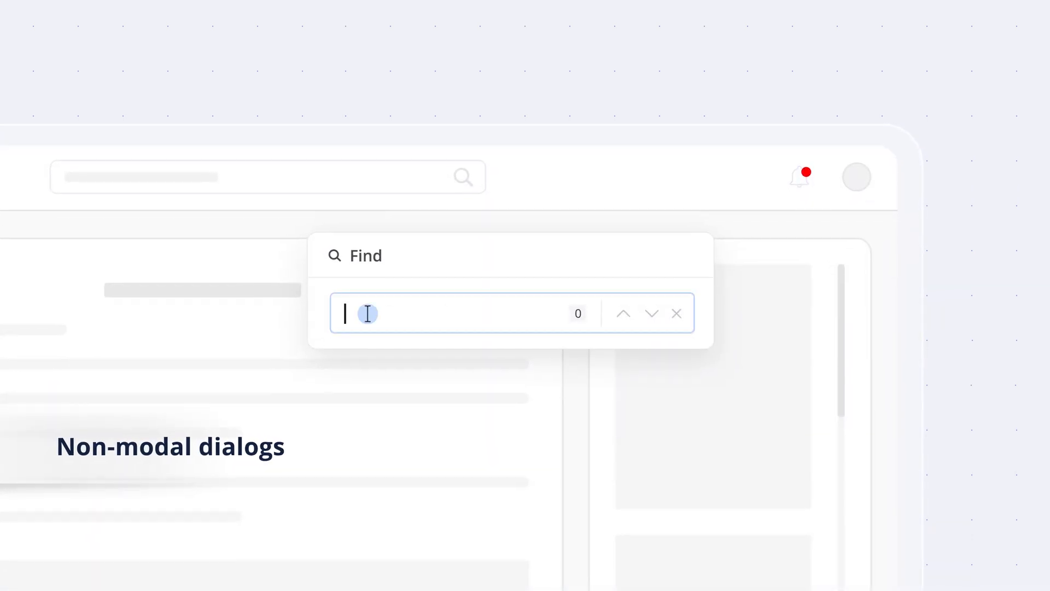
{"action": "type", "text": "Information"}
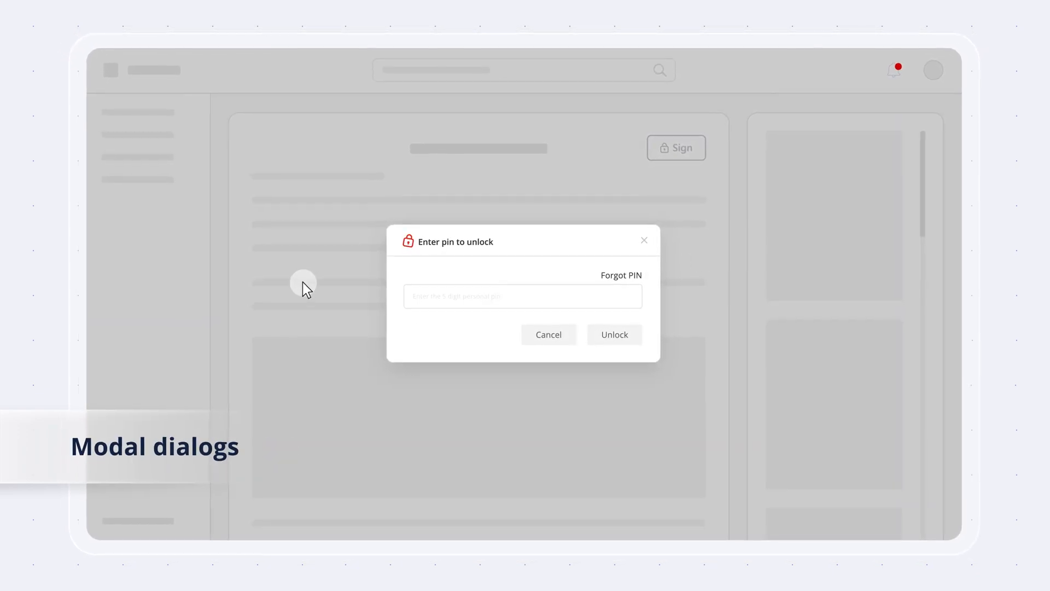
Enter the PIN, unlock the document, then save the handwritten signature in the signing dialog.
{"action": "type", "text": "•"}
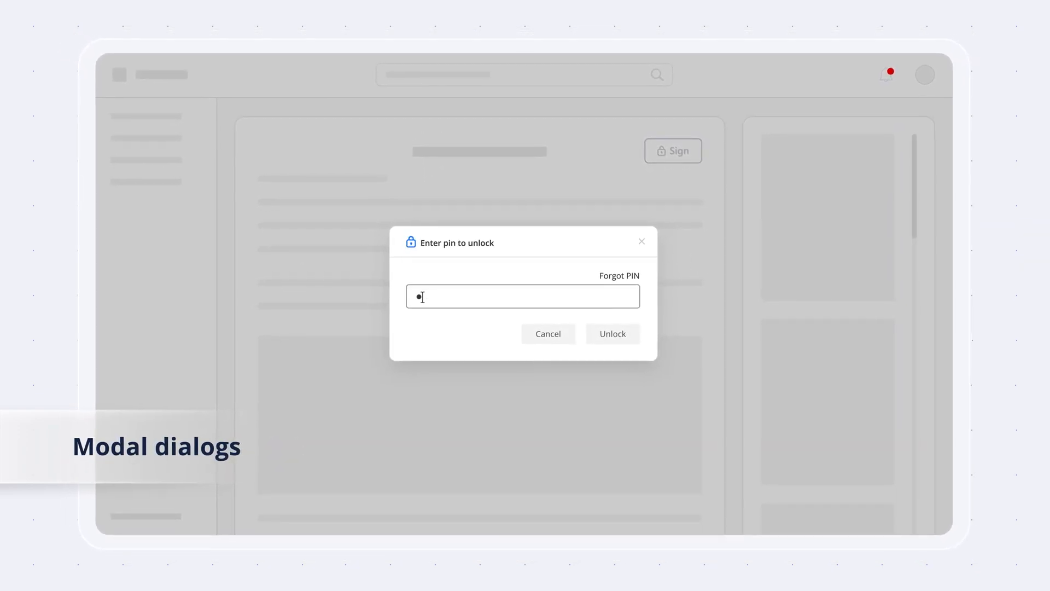
{"action": "left_click", "coordinate": [612, 334]}
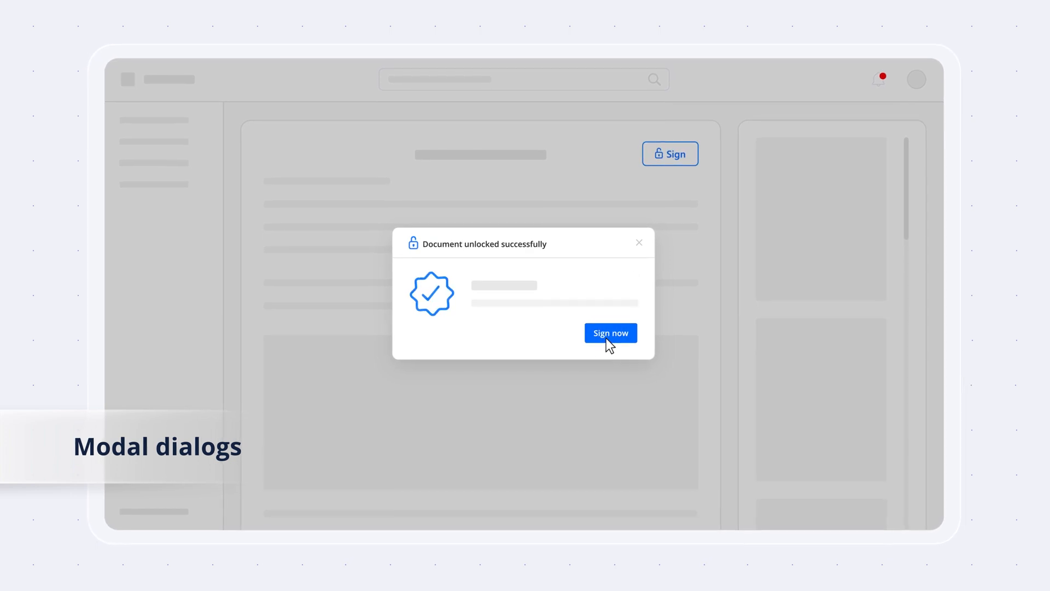
{"action": "mouse_move", "coordinate": [705, 214]}
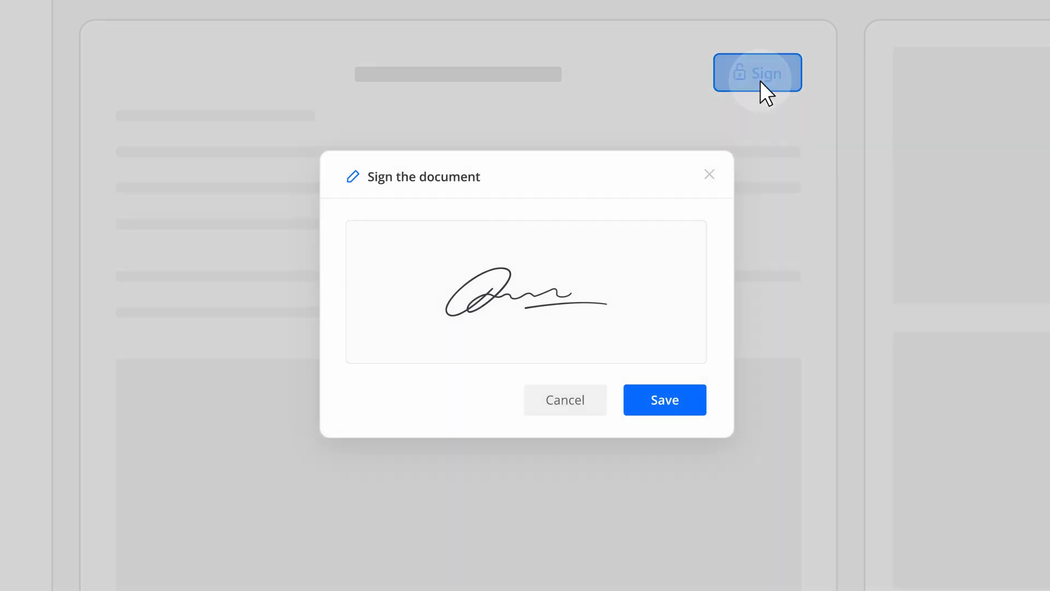
{"action": "left_click", "coordinate": [664, 399]}
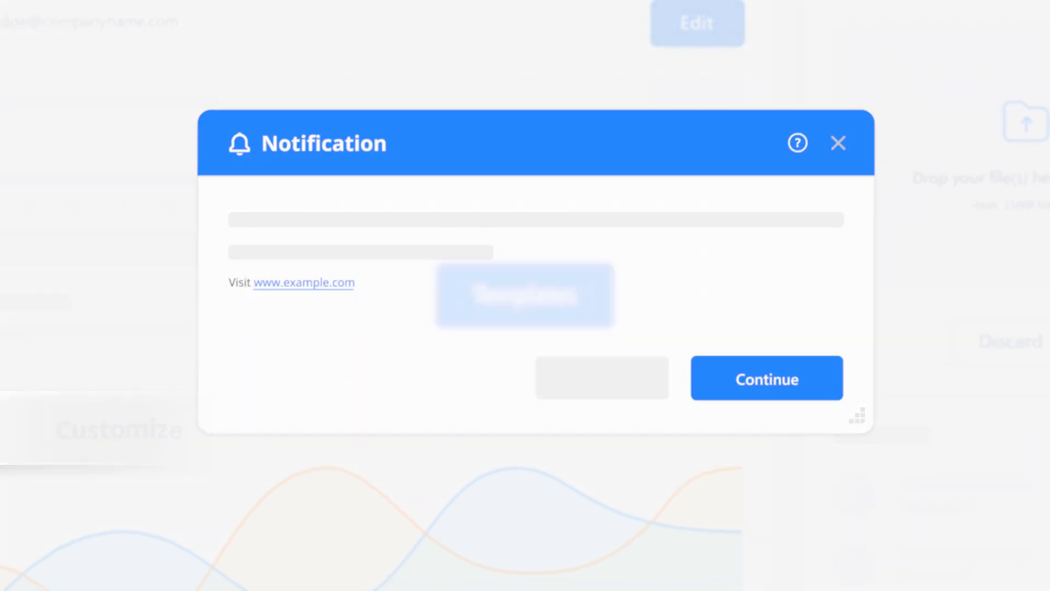
Close the customized Notification dialog and reveal the localized Close tooltip on the dialog's X.
{"action": "left_click", "coordinate": [838, 143]}
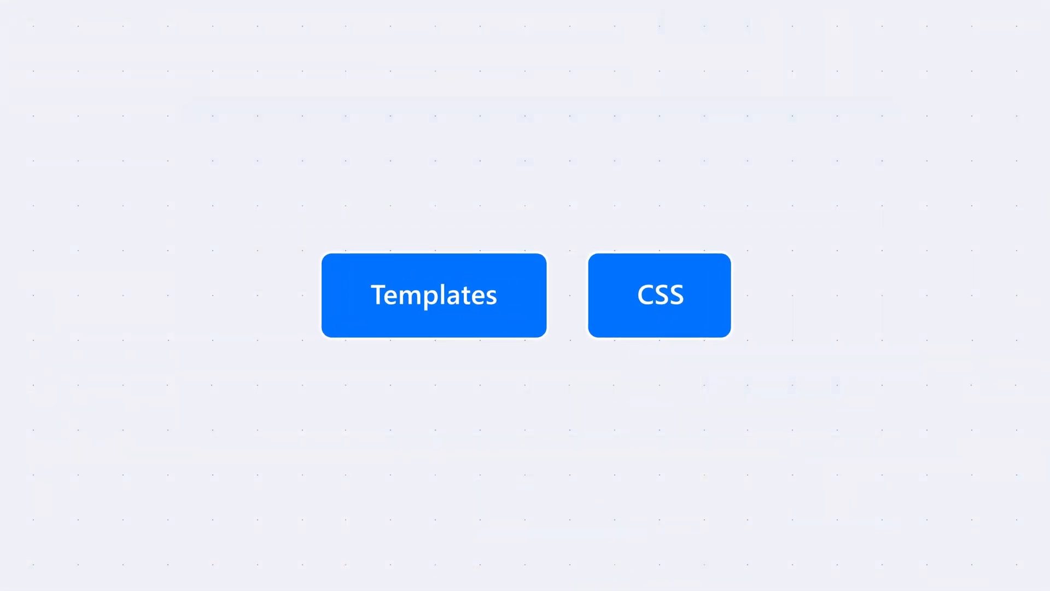
{"action": "left_click", "coordinate": [434, 295]}
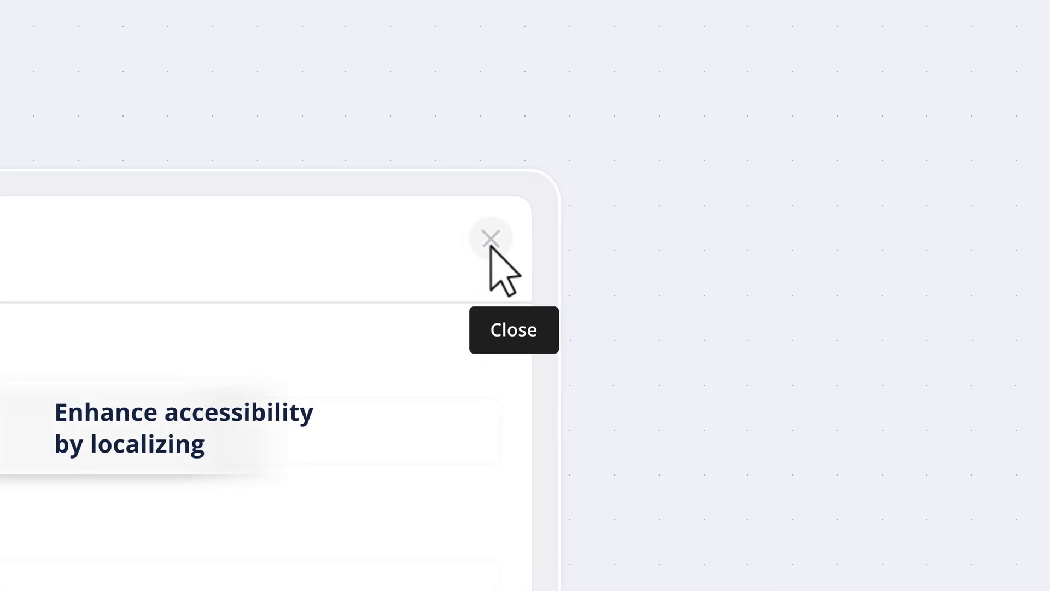